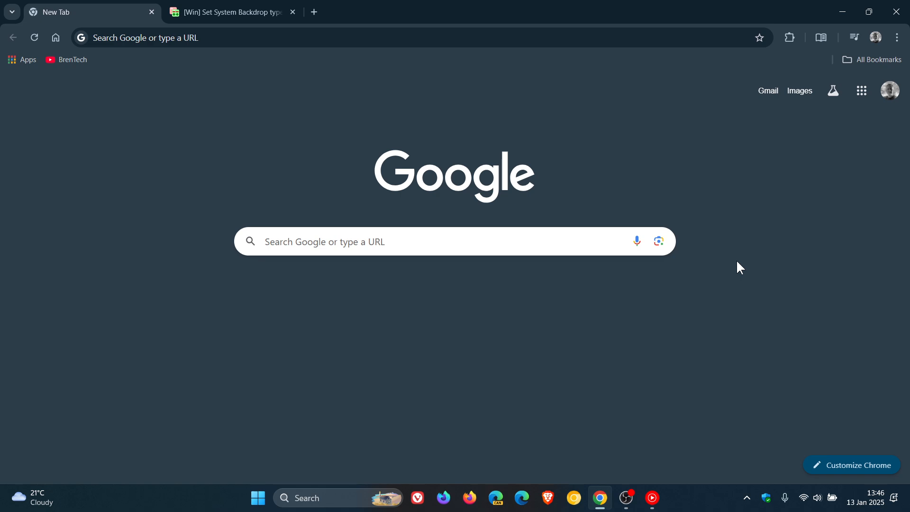
Step: Reopen Chrome's main menu after returning to the original two-tab window
{"action": "left_click", "coordinate": [897, 37]}
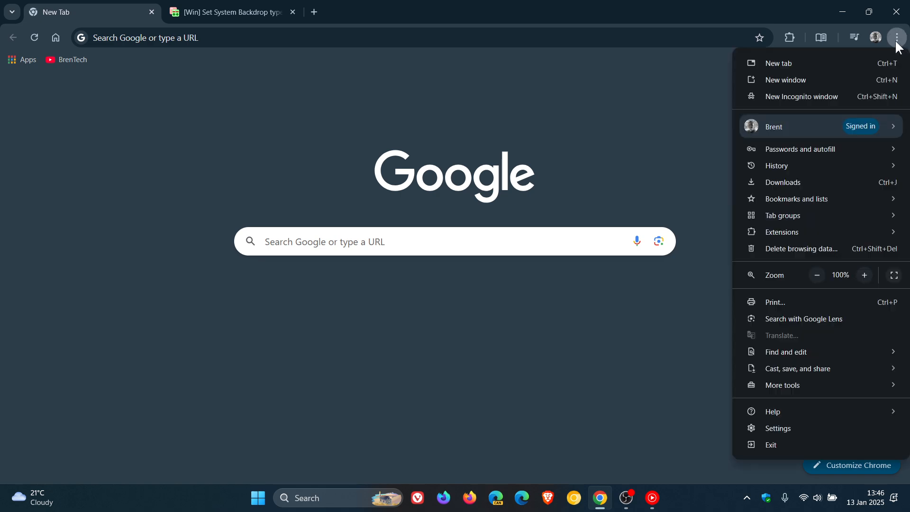
{"action": "mouse_move", "coordinate": [821, 90]}
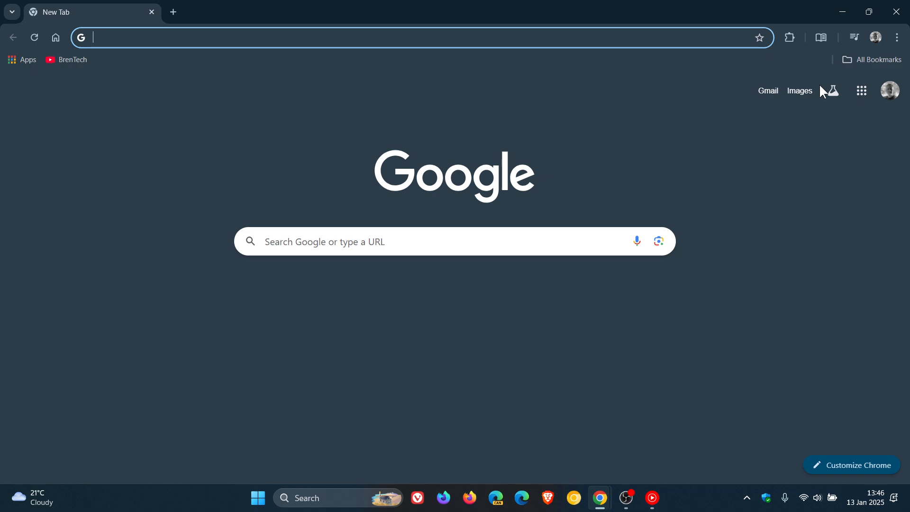
{"action": "mouse_move", "coordinate": [783, 182]}
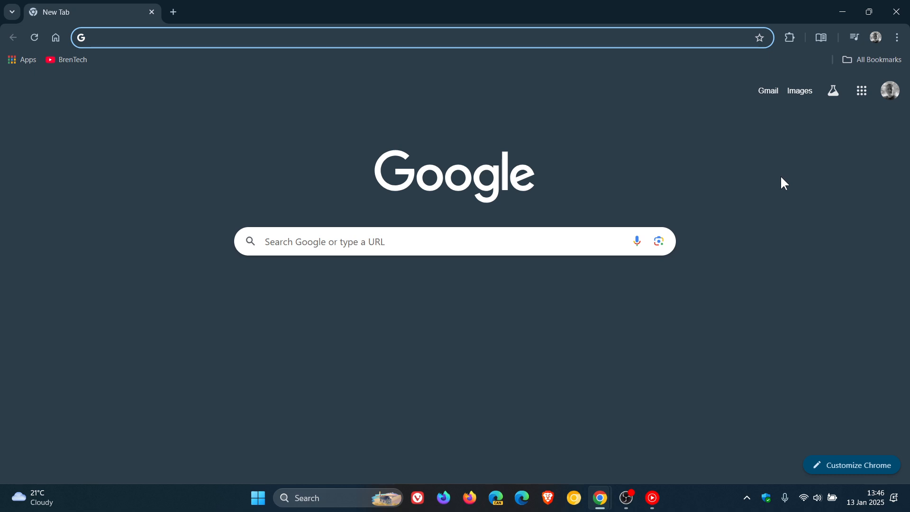
{"action": "mouse_move", "coordinate": [893, 34]}
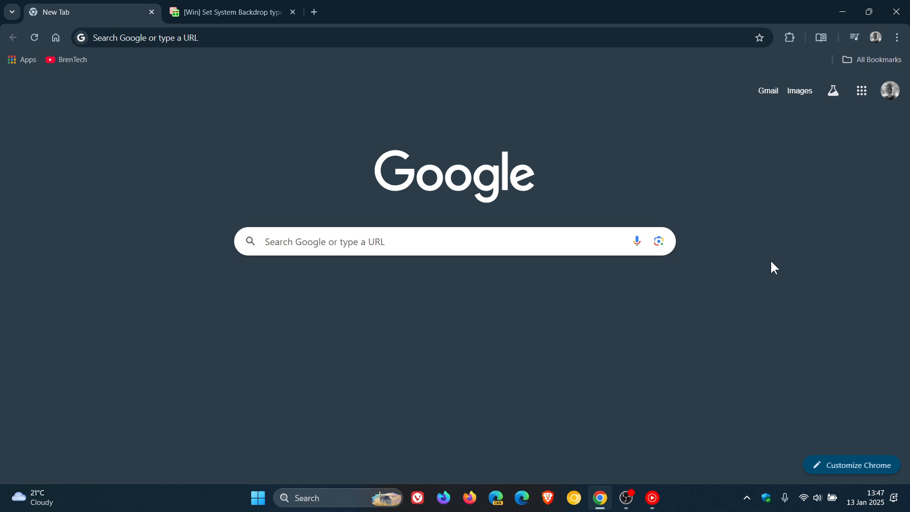
{"action": "left_click", "coordinate": [897, 37]}
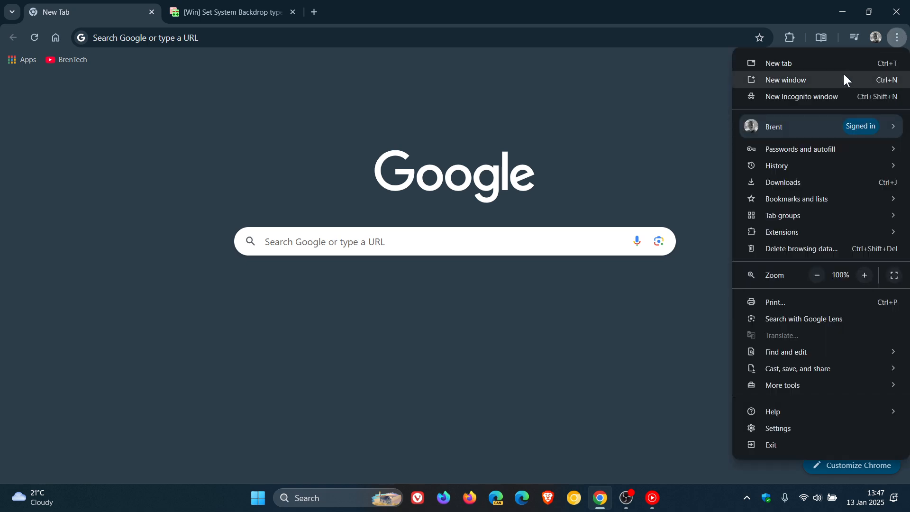
{"action": "mouse_move", "coordinate": [832, 83]}
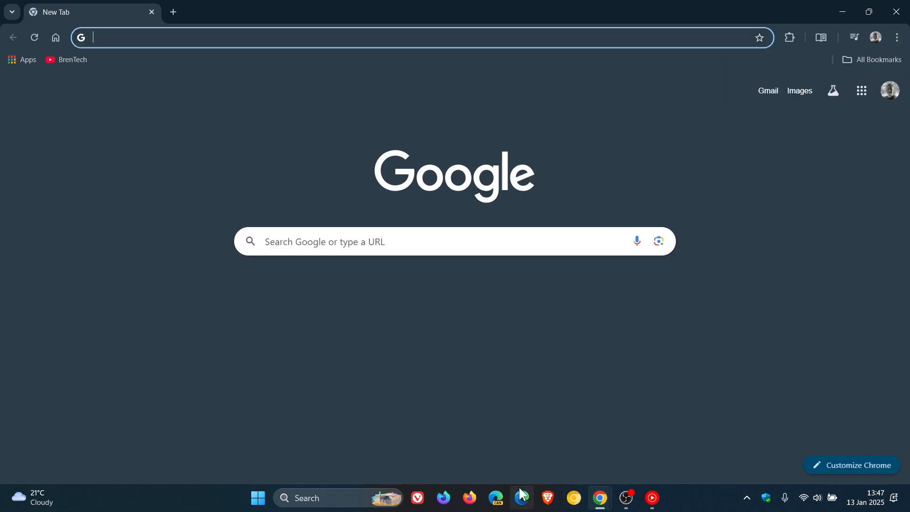
Step: Launch Microsoft Edge from the taskbar and spawn a second Edge window
{"action": "left_click", "coordinate": [522, 497]}
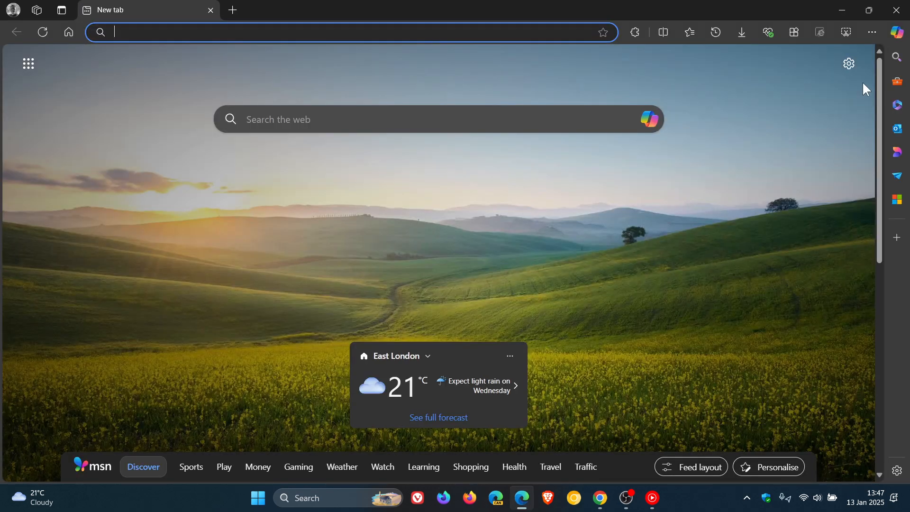
{"action": "left_click", "coordinate": [872, 32]}
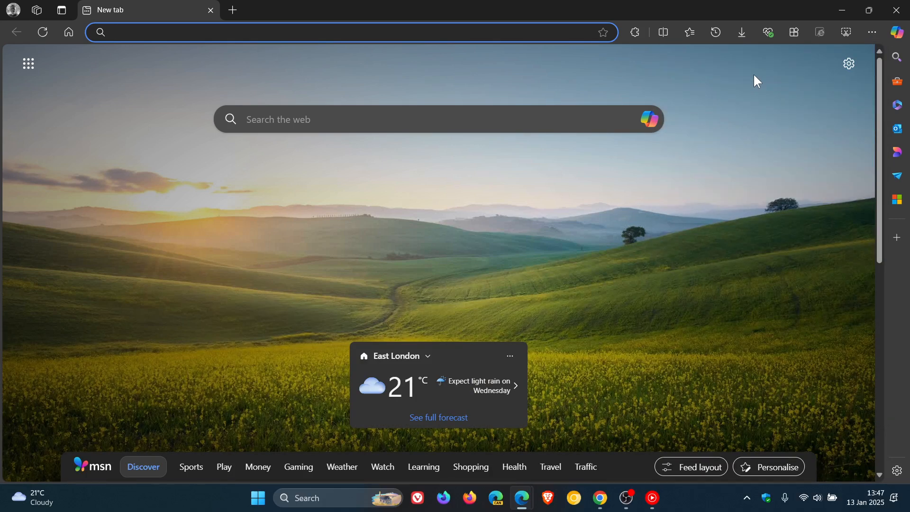
{"action": "mouse_move", "coordinate": [713, 166]}
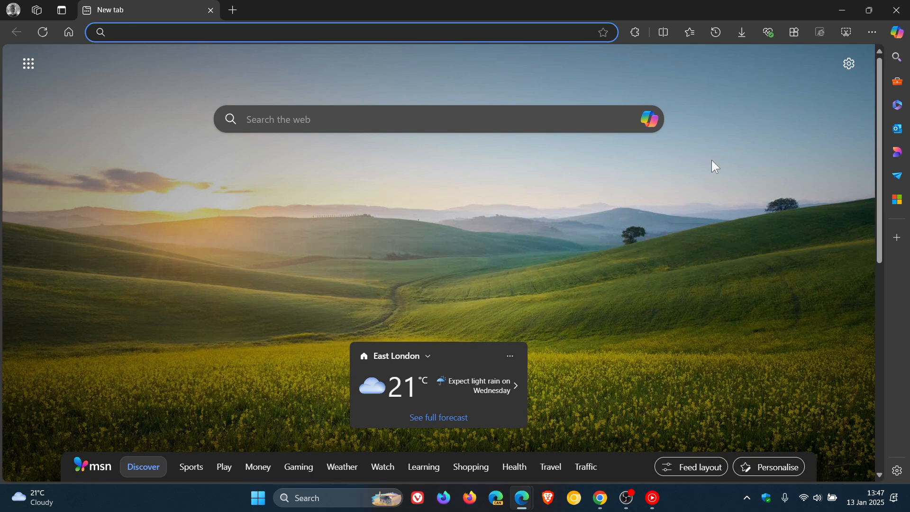
{"action": "mouse_move", "coordinate": [599, 498]}
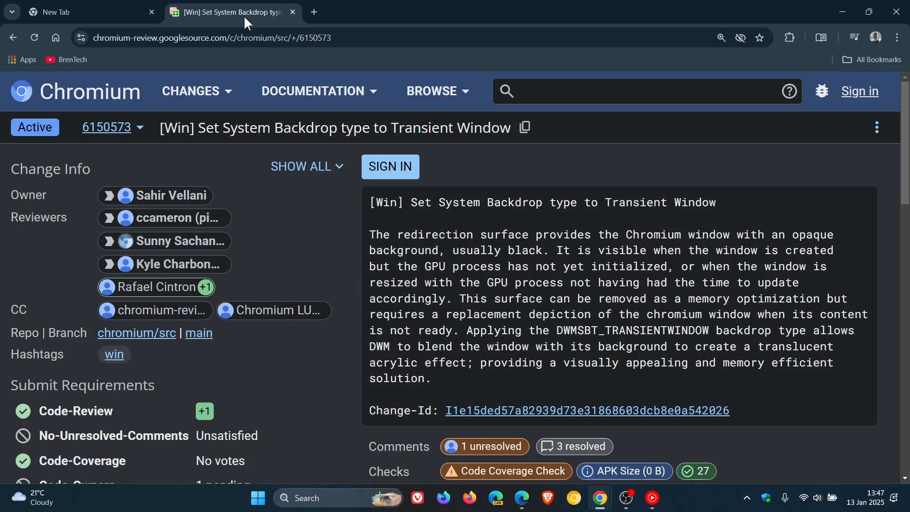
{"action": "mouse_move", "coordinate": [773, 181]}
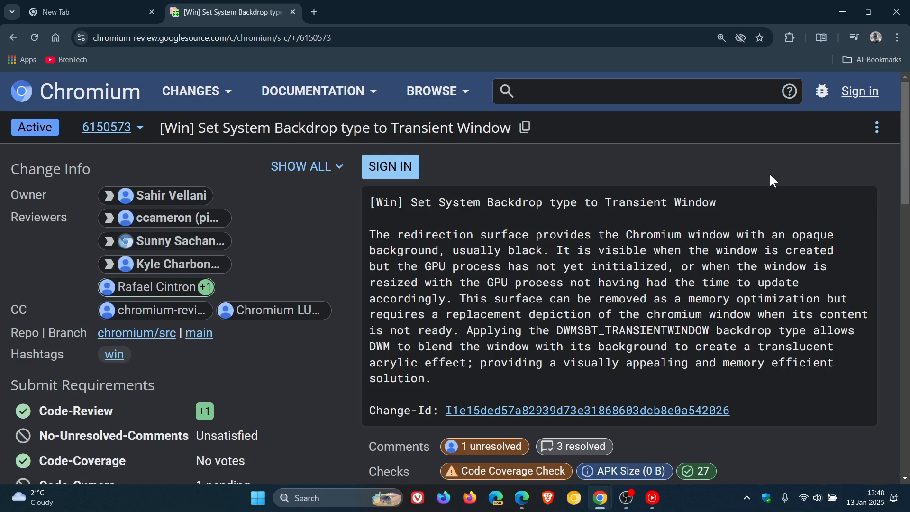
{"action": "mouse_move", "coordinate": [762, 206]}
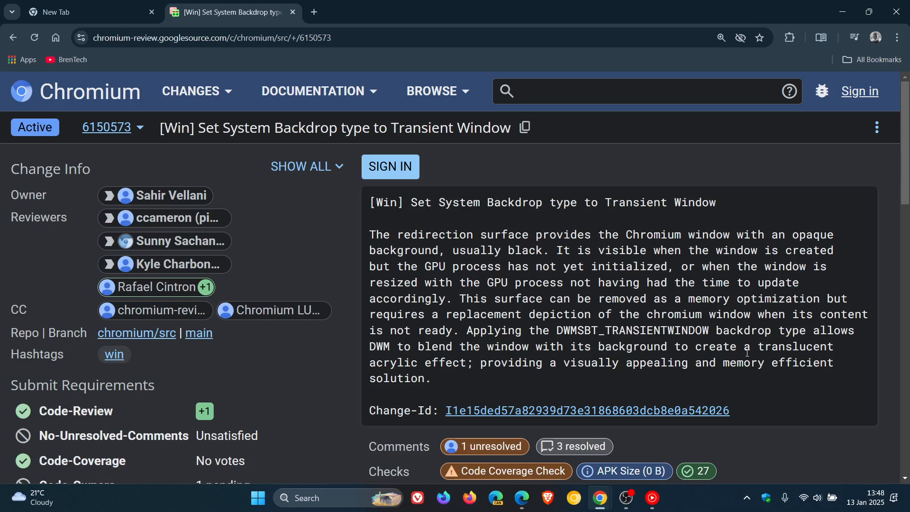
Step: Highlight 'a translucent acrylic effect … memory efficient solution.' then bring the single-tab Chrome window forward
{"action": "left_click_drag", "start_coordinate": [745, 347], "coordinate": [830, 363]}
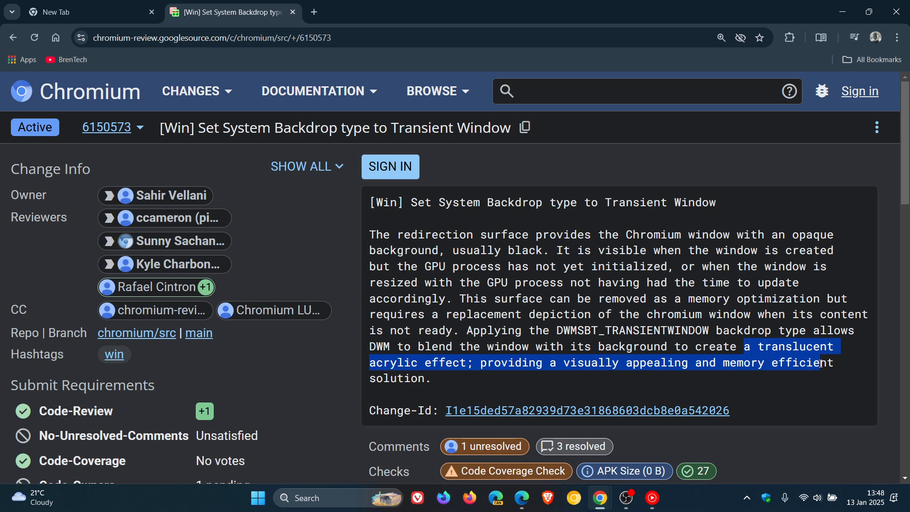
{"action": "left_click_drag", "start_coordinate": [818, 362], "coordinate": [432, 378]}
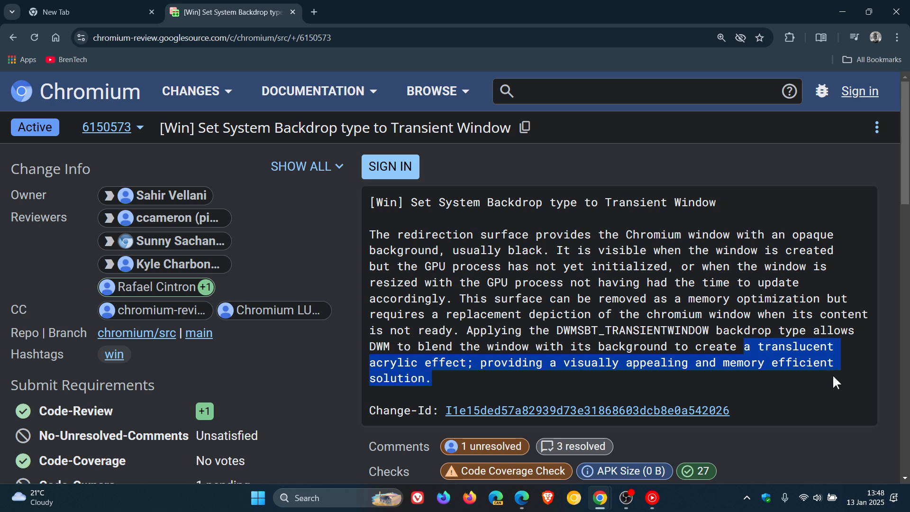
{"action": "mouse_move", "coordinate": [821, 390]}
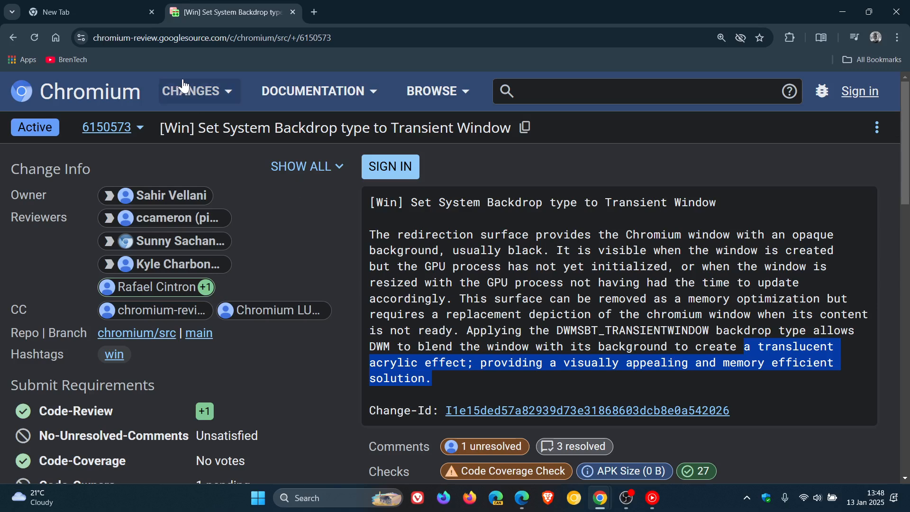
{"action": "left_click", "coordinate": [72, 12]}
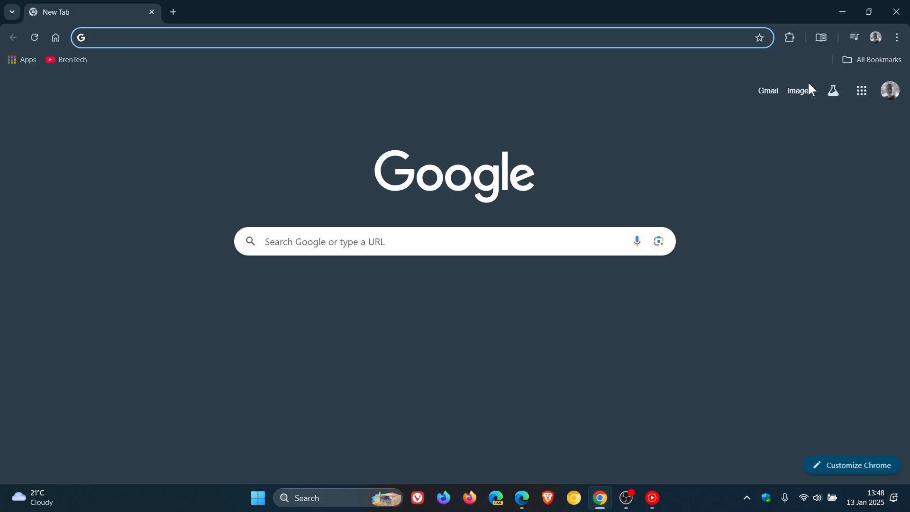
{"action": "mouse_move", "coordinate": [523, 497]}
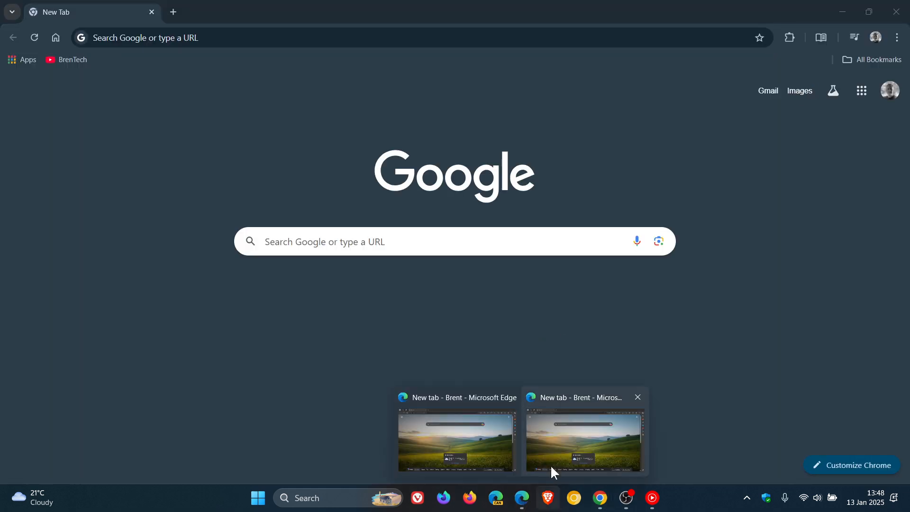
Step: Close one of the two Edge windows from its taskbar thumbnail
{"action": "left_click", "coordinate": [638, 396]}
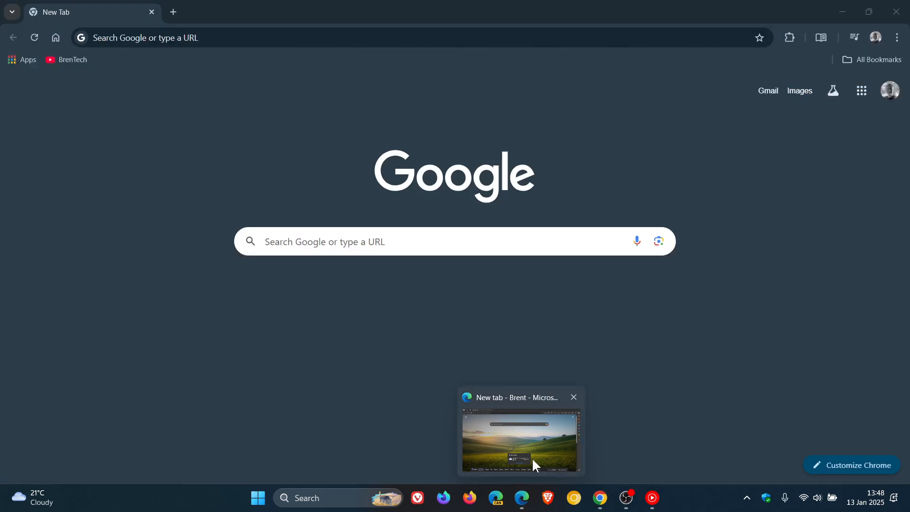